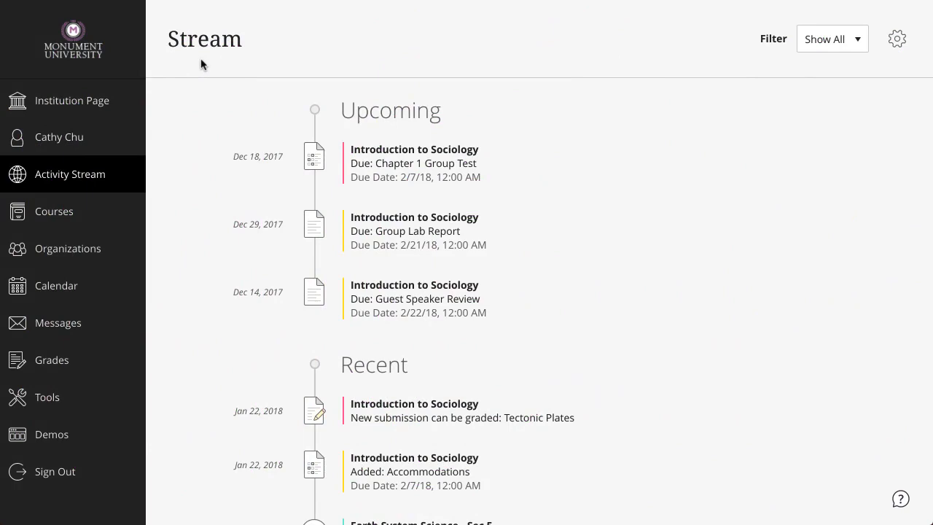
- Go from the activity stream to the user's profile page with its global notification settings
{"action": "left_click", "coordinate": [58, 137]}
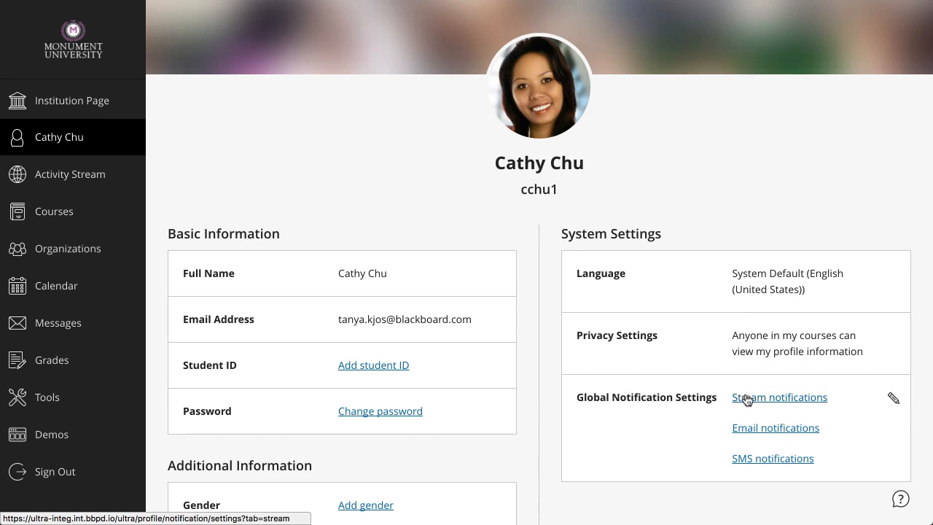
- Review the stream and email notification options, ending on the SMS notification options
{"action": "left_click", "coordinate": [779, 396]}
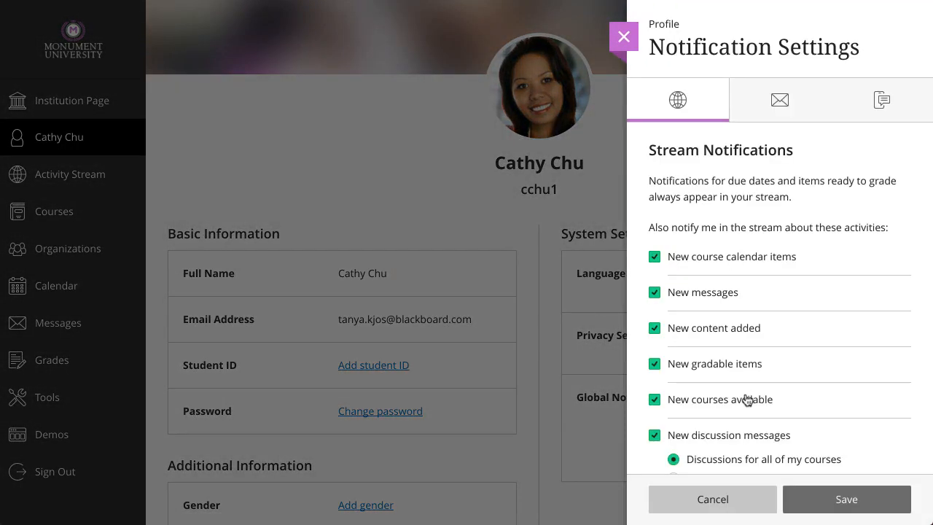
{"action": "mouse_move", "coordinate": [764, 332]}
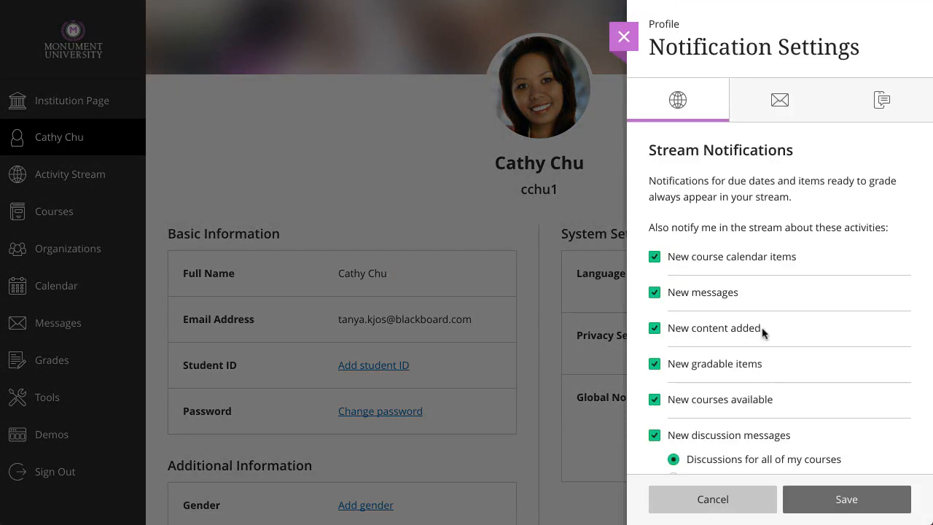
{"action": "left_click", "coordinate": [778, 99]}
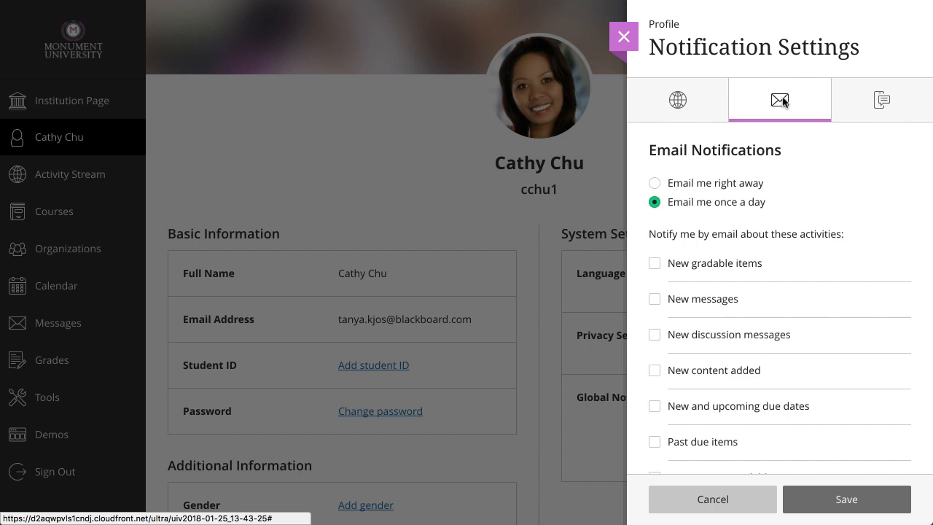
{"action": "mouse_move", "coordinate": [838, 105]}
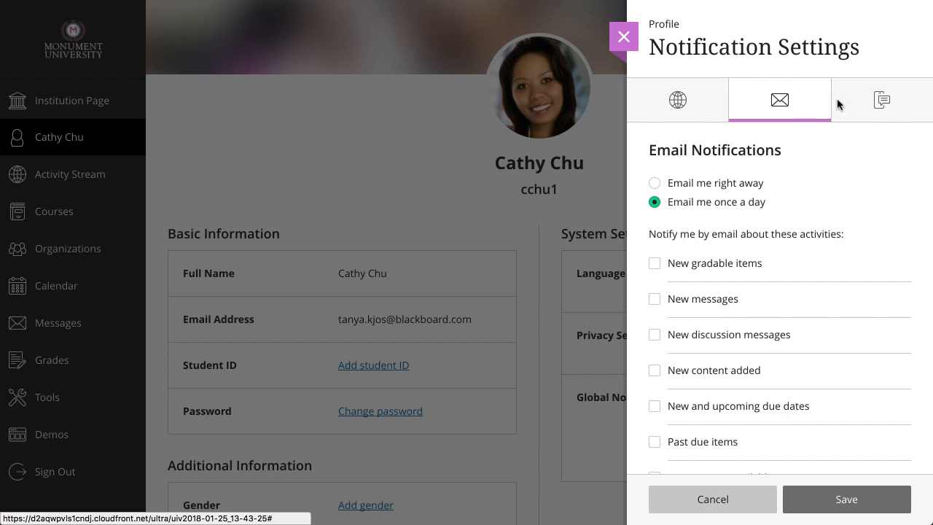
{"action": "left_click", "coordinate": [881, 99]}
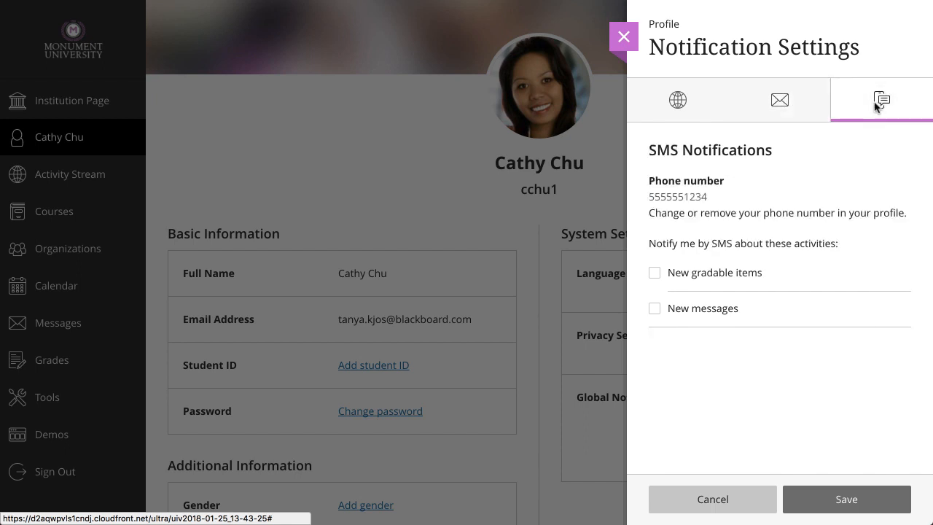
- Enable SMS alerts for new gradable items
{"action": "left_click", "coordinate": [653, 273]}
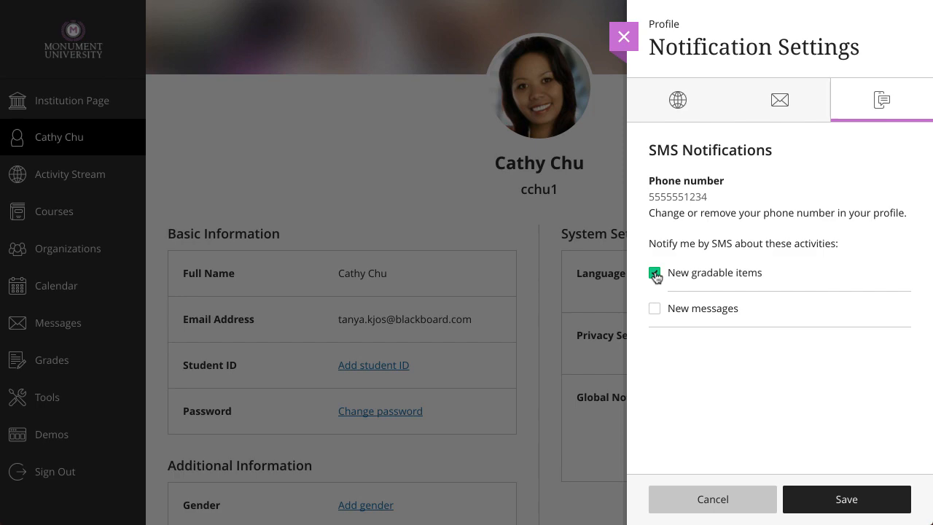
{"action": "left_click", "coordinate": [655, 272]}
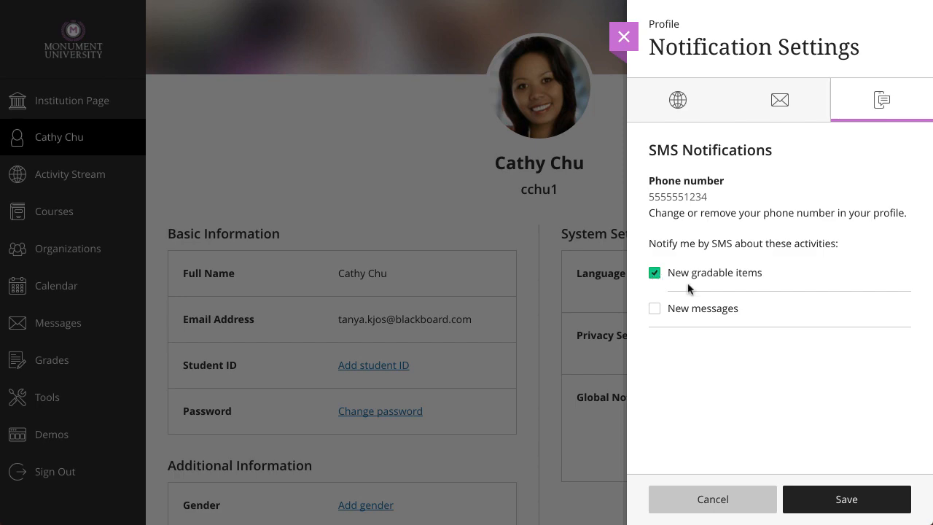
- Save the notification changes, return to the activity stream and bring up its settings panel
{"action": "left_click", "coordinate": [624, 36]}
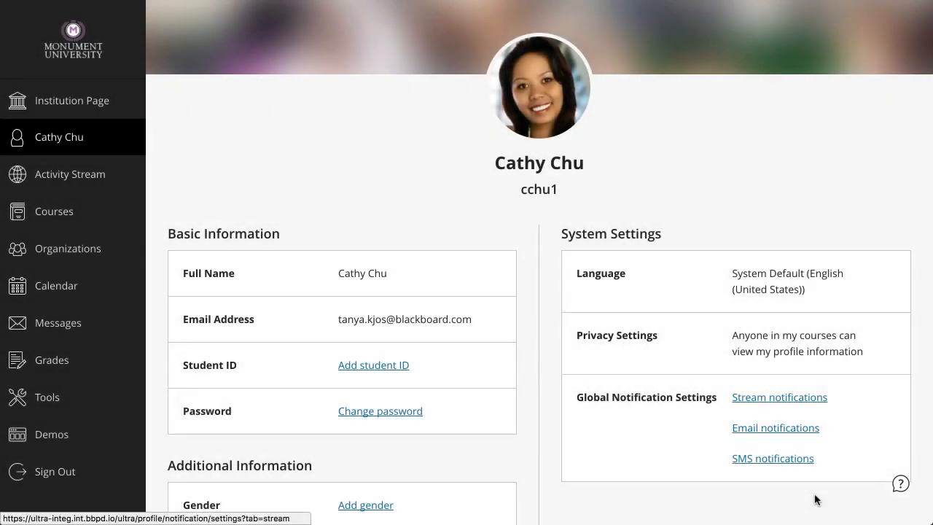
{"action": "mouse_move", "coordinate": [192, 210]}
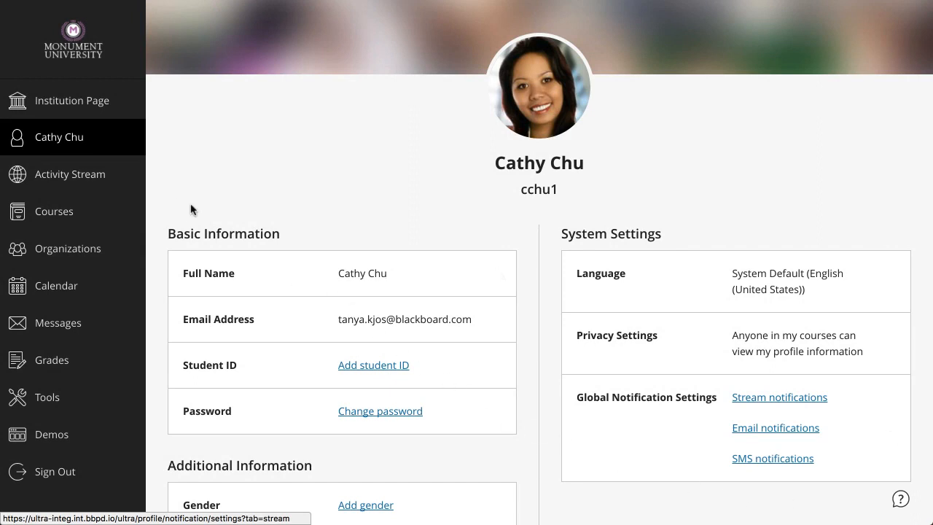
{"action": "left_click", "coordinate": [70, 174]}
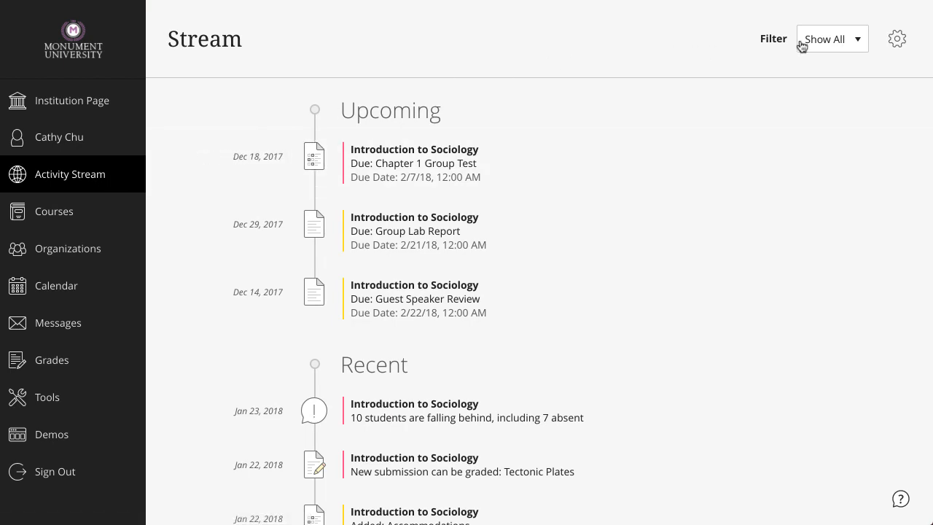
{"action": "left_click", "coordinate": [898, 37]}
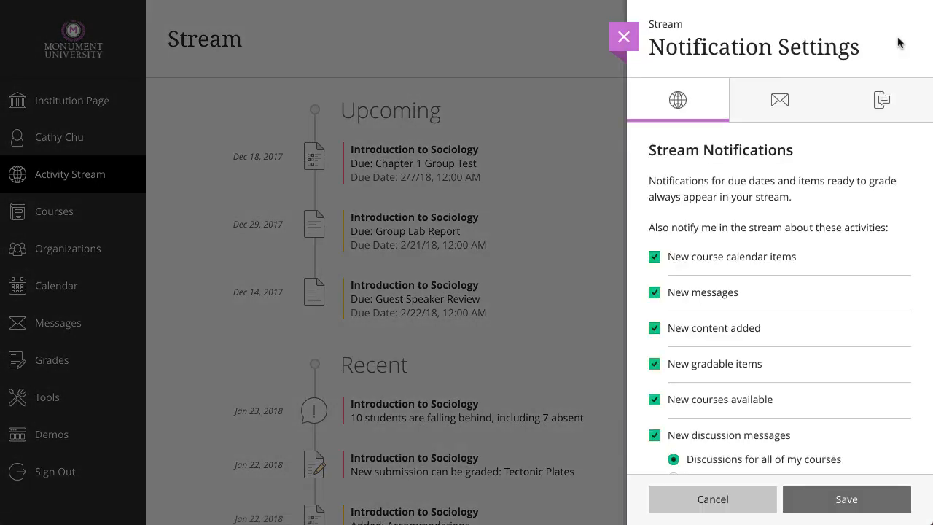